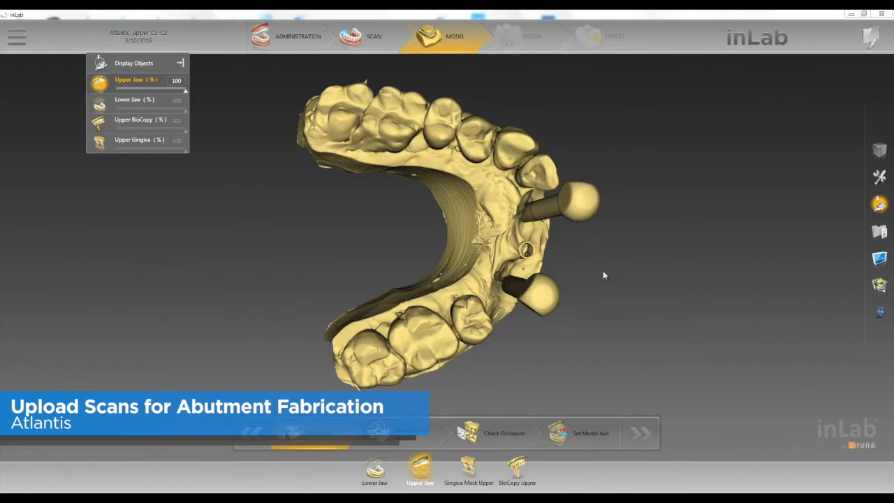
mouse_move(544, 330)
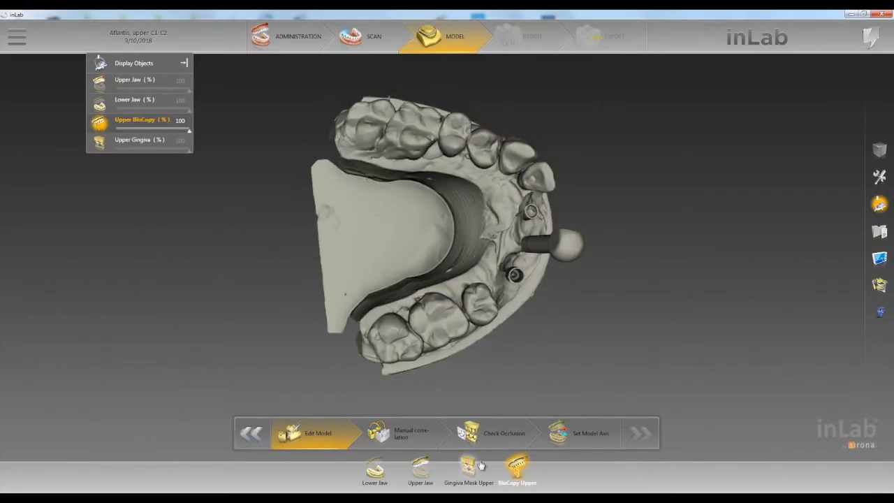
Step: Display the upper gingiva mask model, then switch to the lower jaw model
click(468, 468)
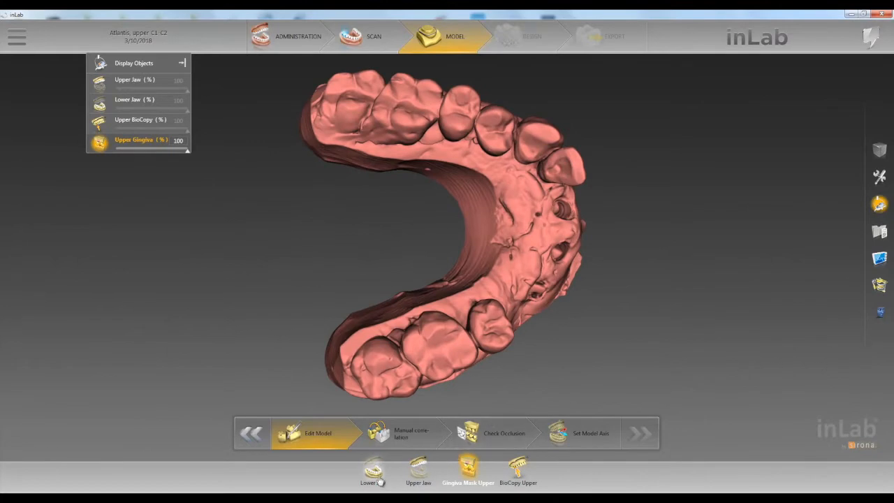
click(372, 472)
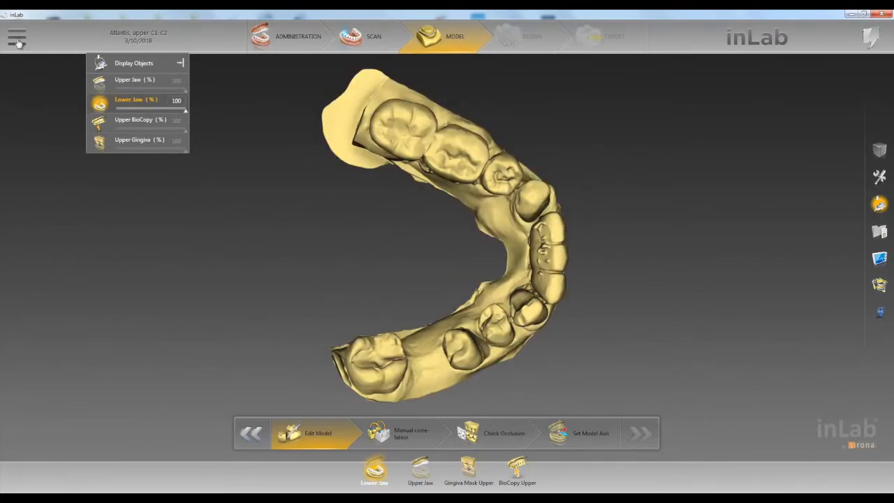
Step: Export the case as 'STL Highest resolution' files named tech2 into the Atlantis2 folder
click(17, 37)
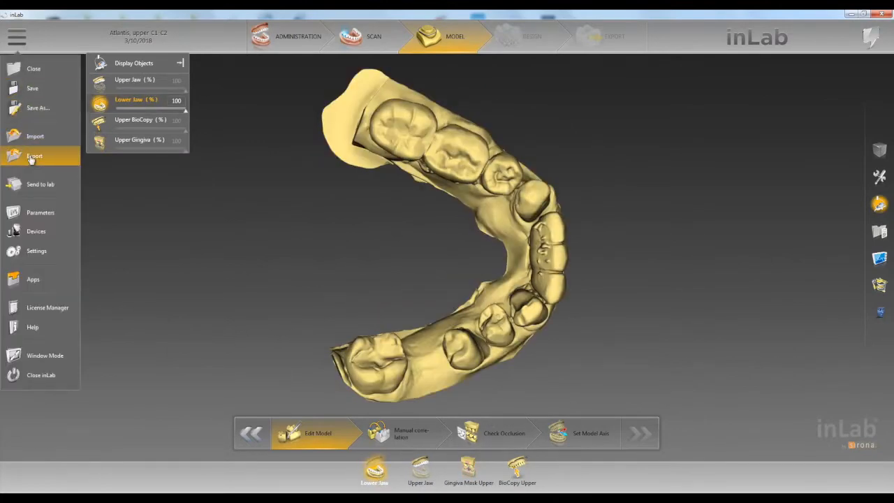
click(34, 156)
text(techn)
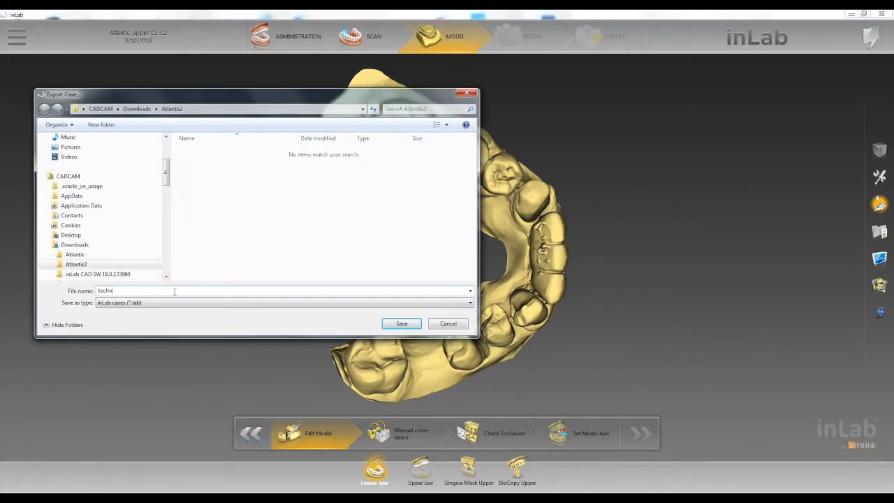
click(468, 302)
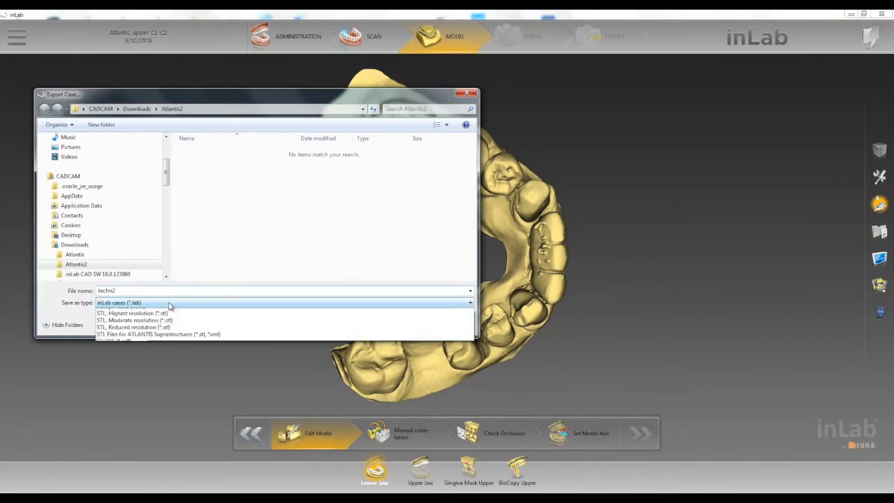
click(132, 312)
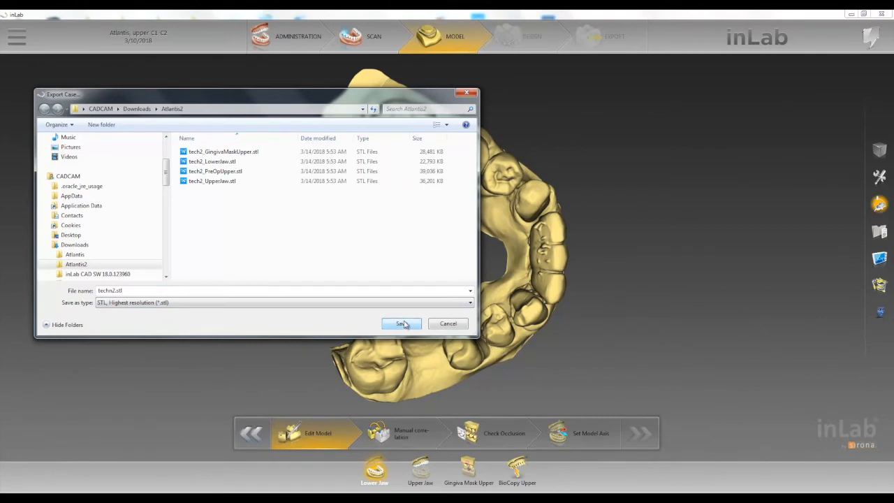
click(401, 324)
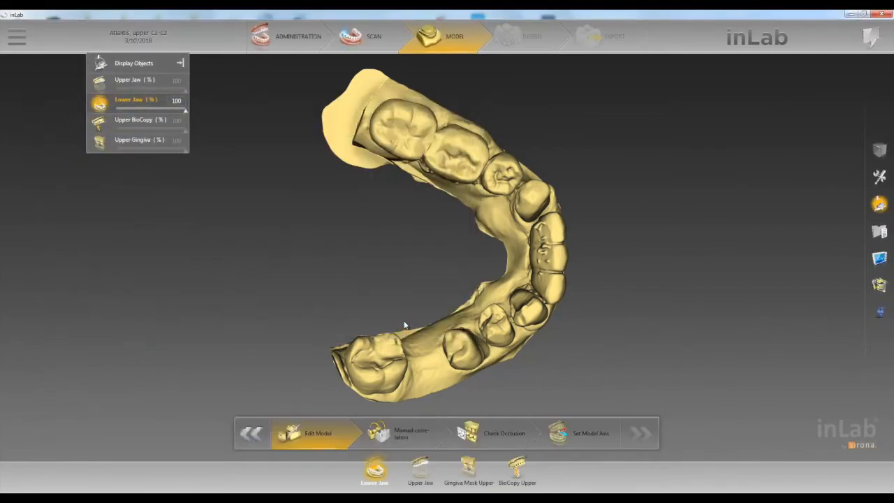
Step: Launch Atlantis Scan Upload and start a new abutment order with reference 'tech'
click(6, 496)
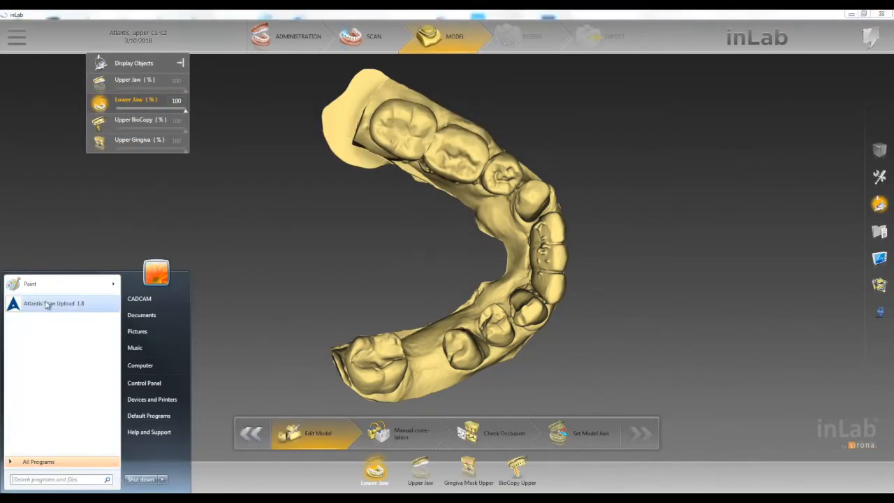
click(77, 308)
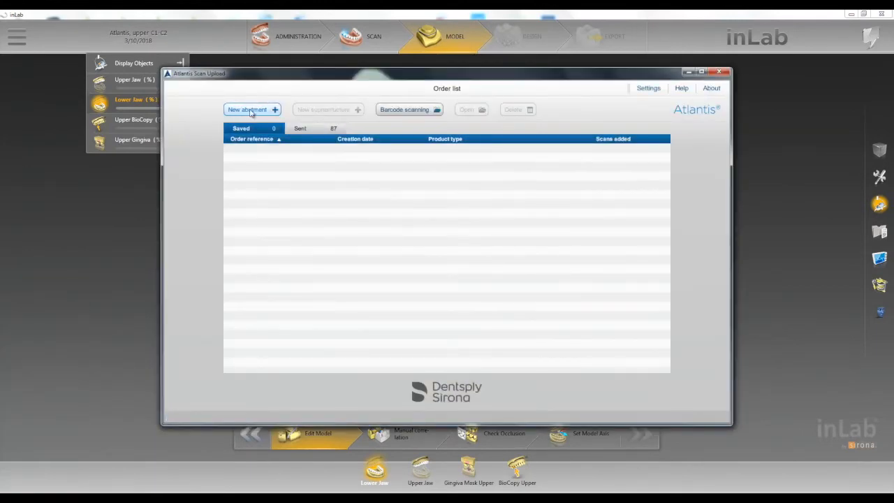
click(248, 109)
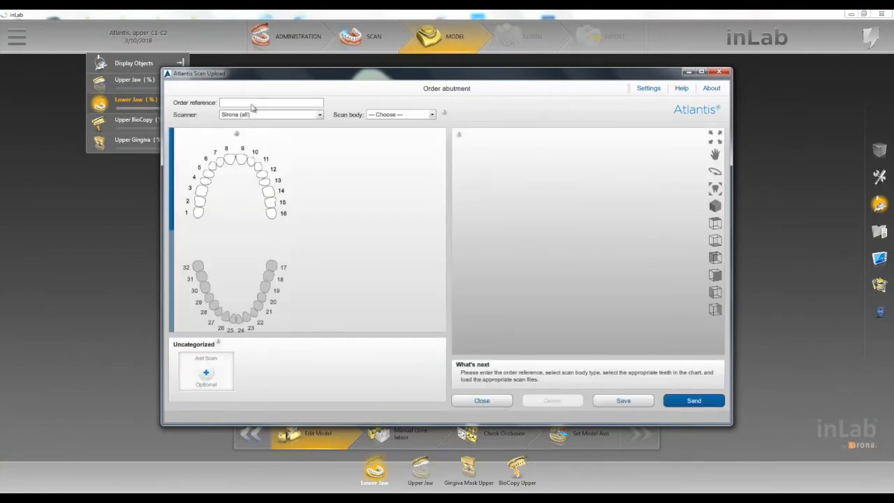
text(tech2)
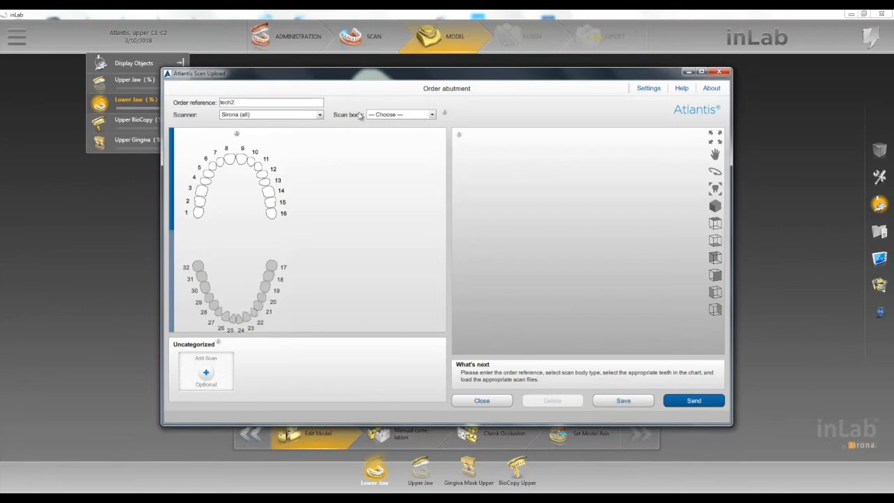
Step: Choose the Atlantis Lab FLO scan body and mark the implant teeth in the upper chart
click(399, 114)
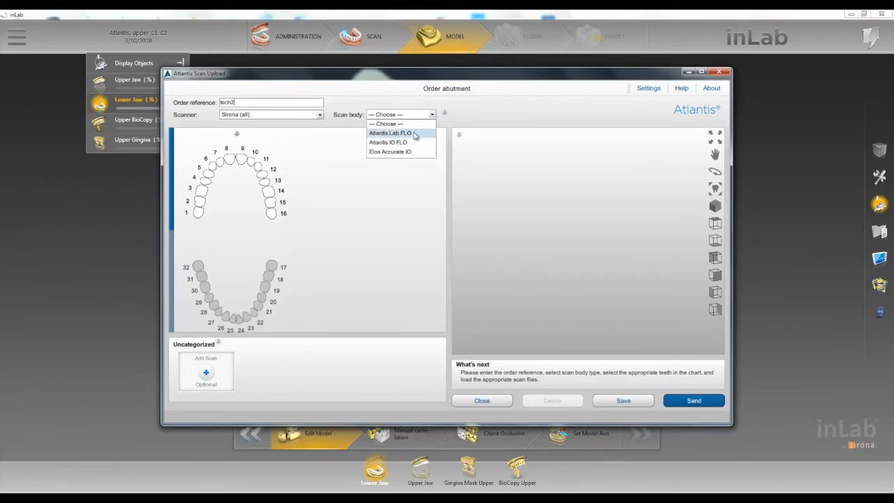
click(389, 133)
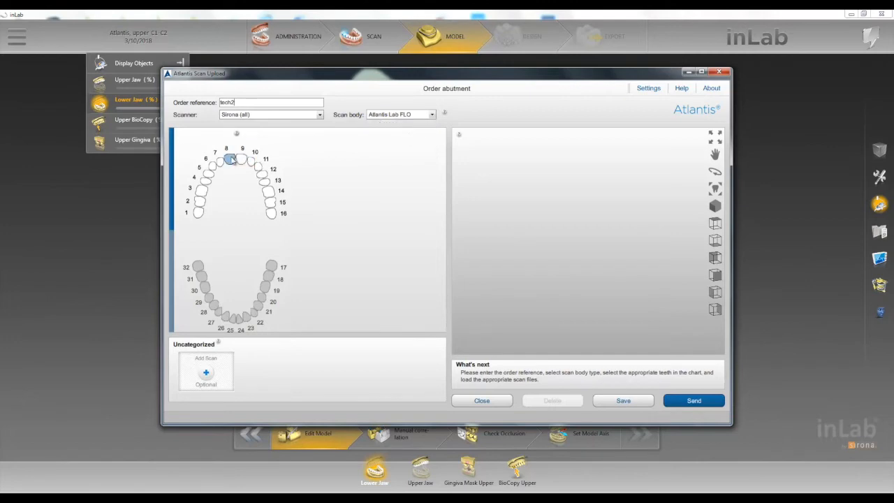
click(243, 159)
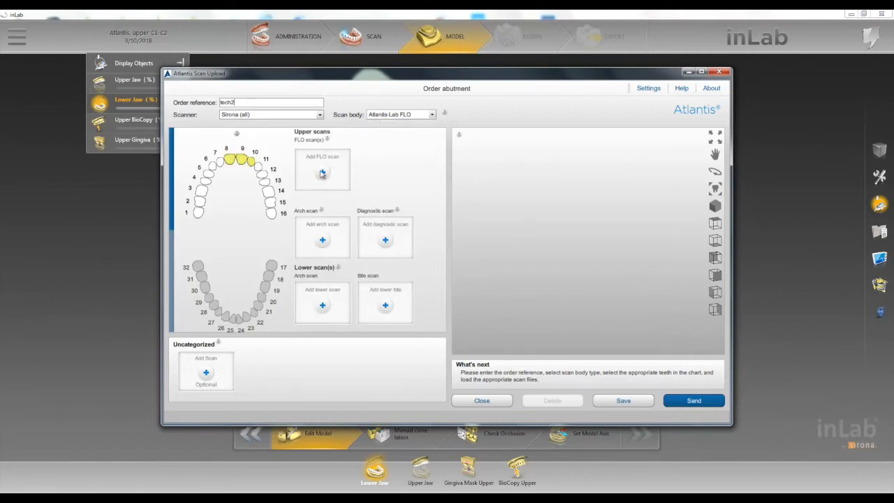
Step: Add techs2_PreOpUpper.stl as the first FLO scan
click(321, 173)
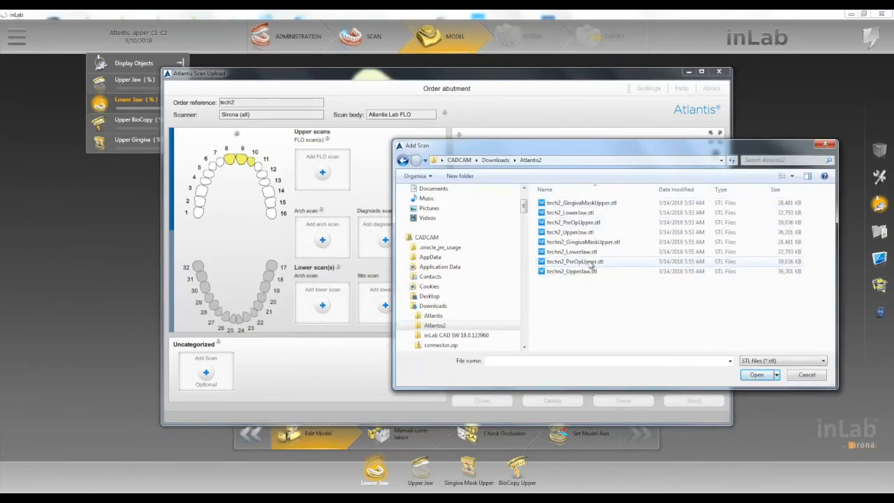
click(572, 261)
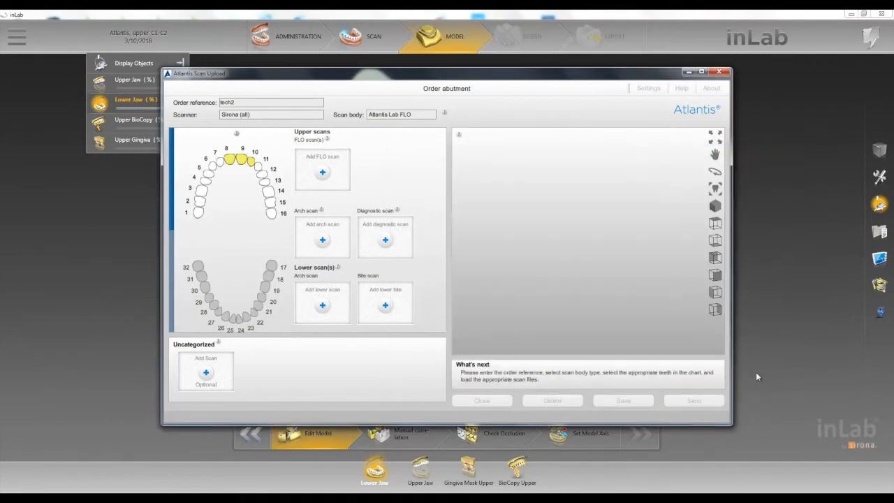
click(321, 173)
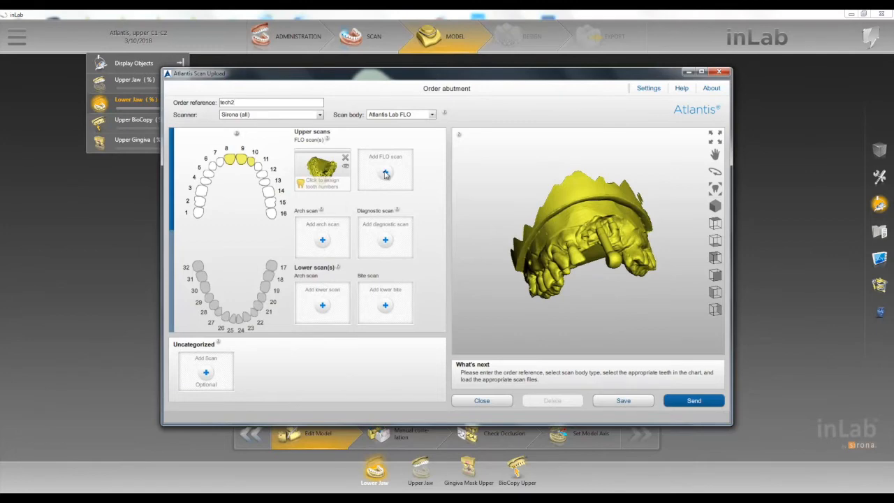
Step: Add techs2_UpperJaw.stl as a second FLO scan and assign tooth numbers to both scans
click(386, 173)
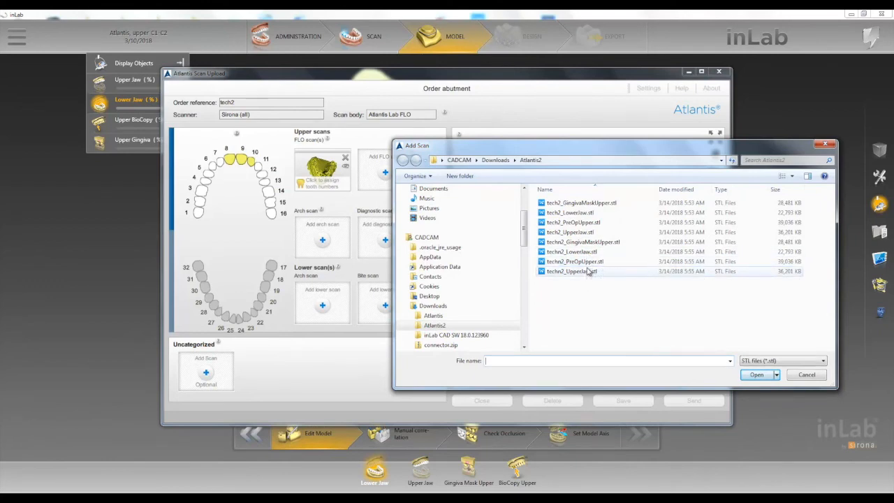
click(570, 271)
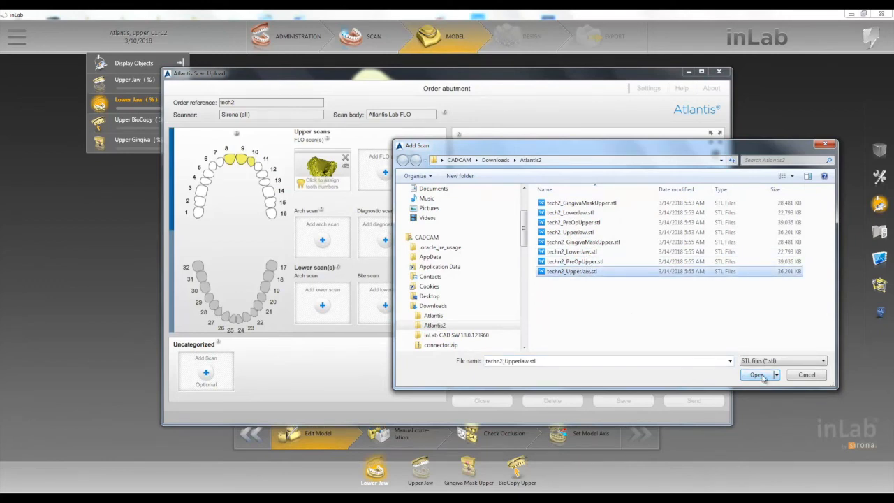
click(758, 374)
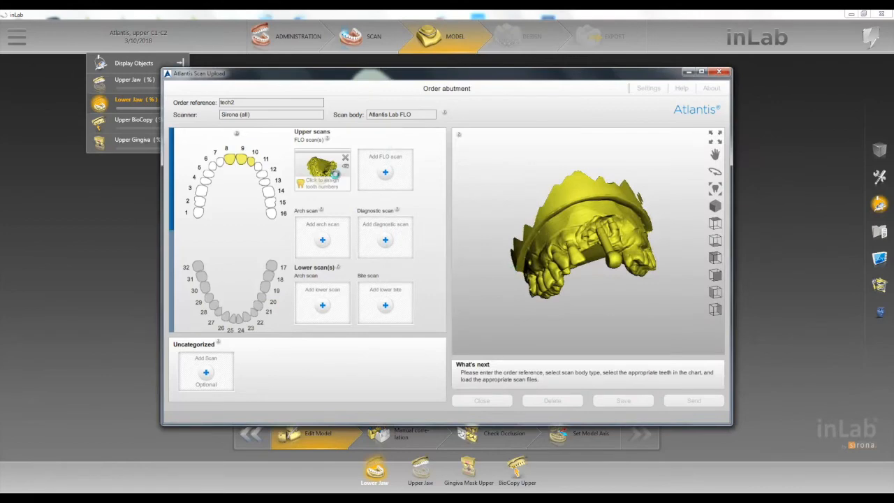
click(385, 172)
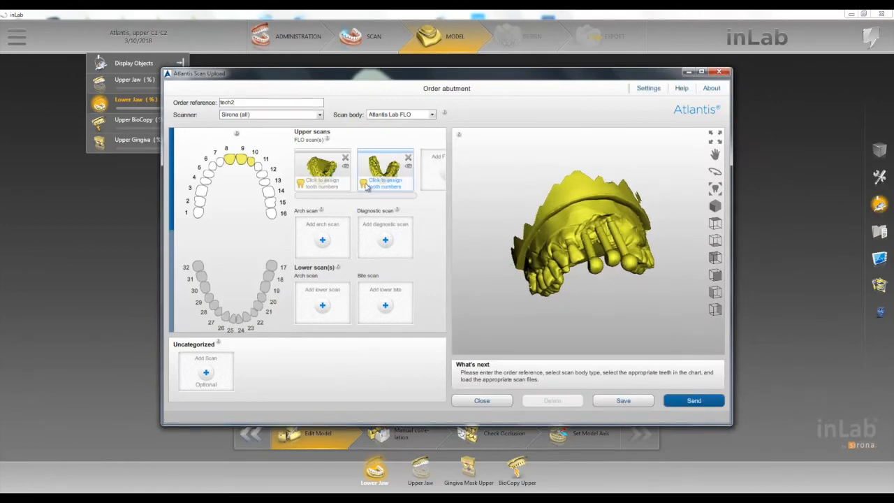
click(386, 171)
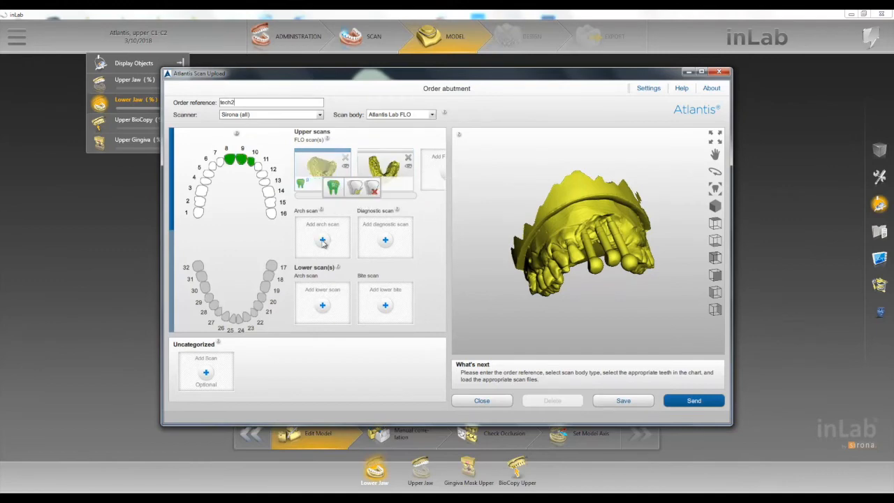
Step: Add techs2_GingivaMaskUpper.stl as the upper arch scan
click(322, 241)
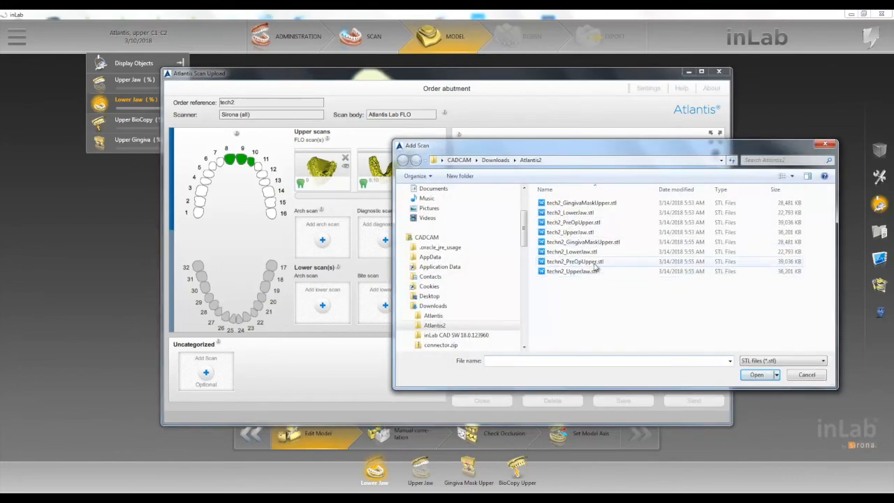
click(583, 242)
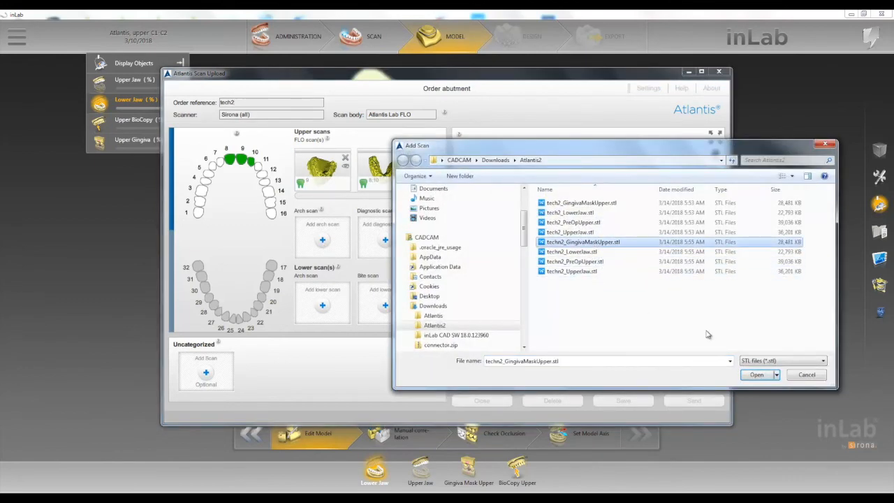
click(758, 375)
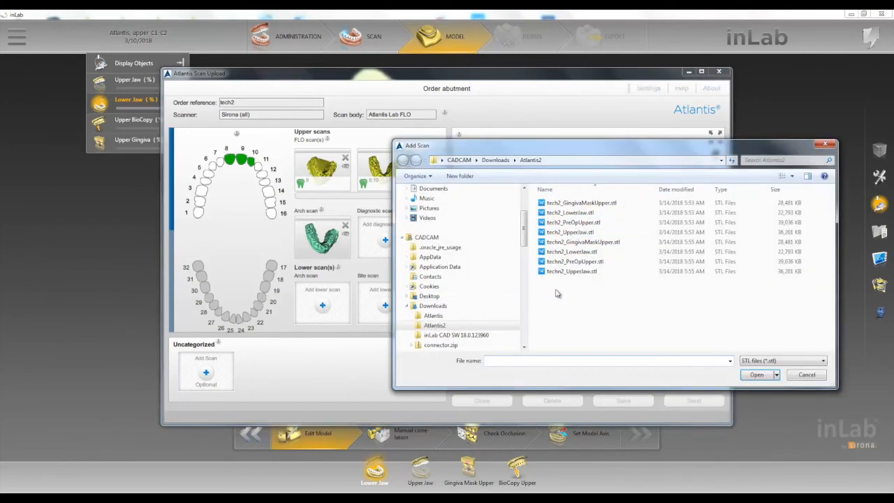
Step: Add techs2_LowerJaw.stl as the lower arch scan and inspect the combined 3D scans
click(572, 251)
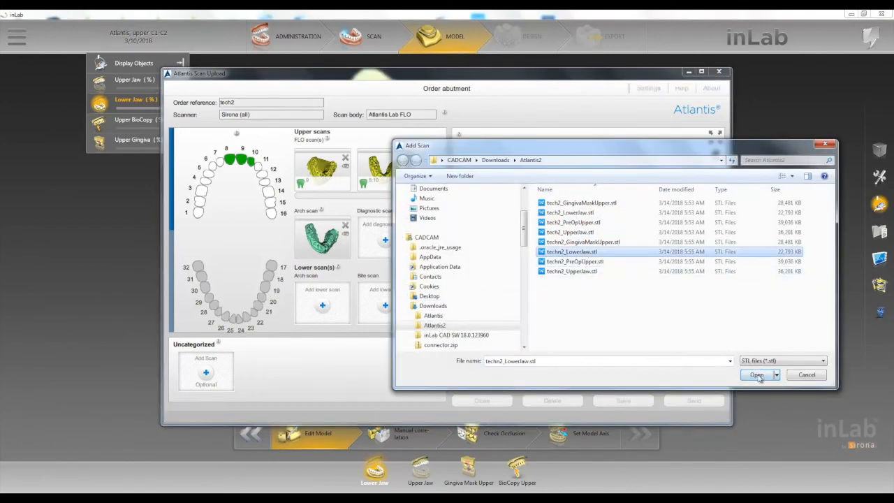
click(757, 374)
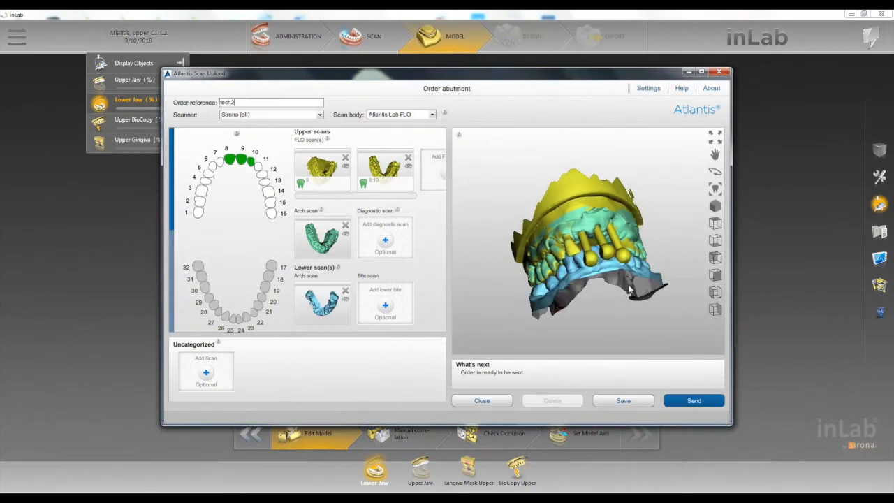
drag(629, 286, 682, 173)
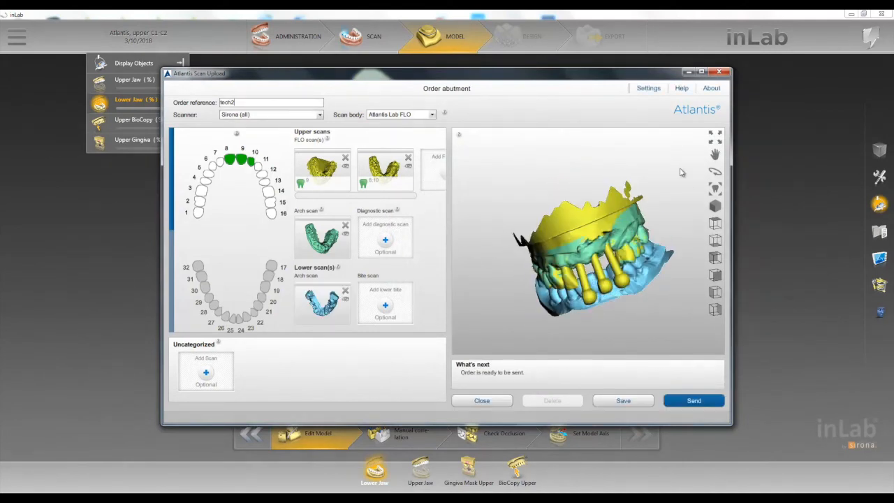